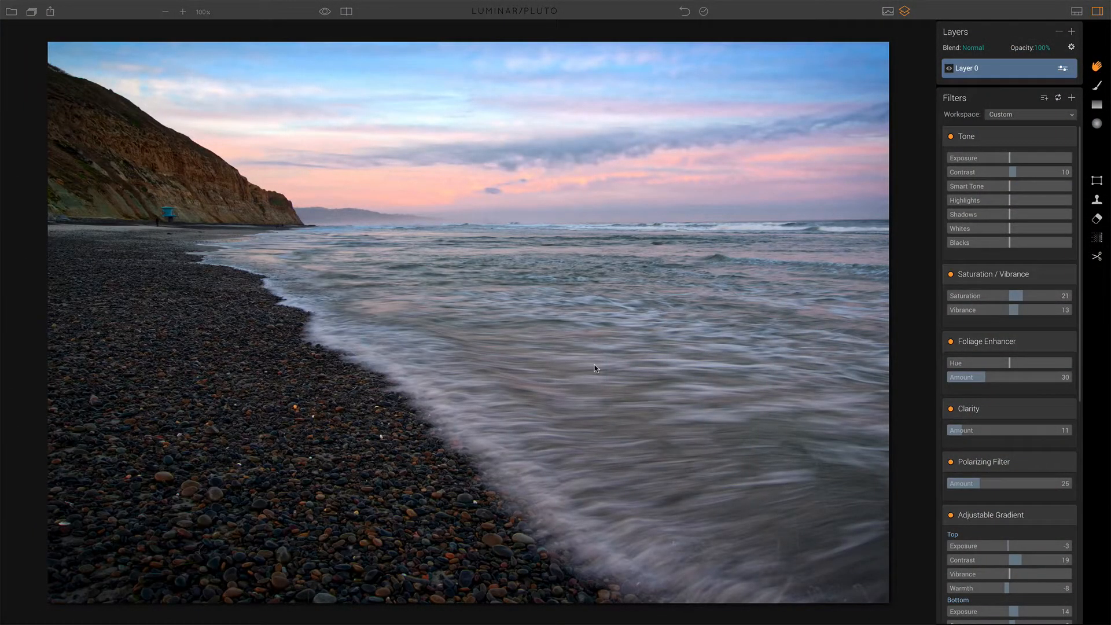
mouse_move(807, 231)
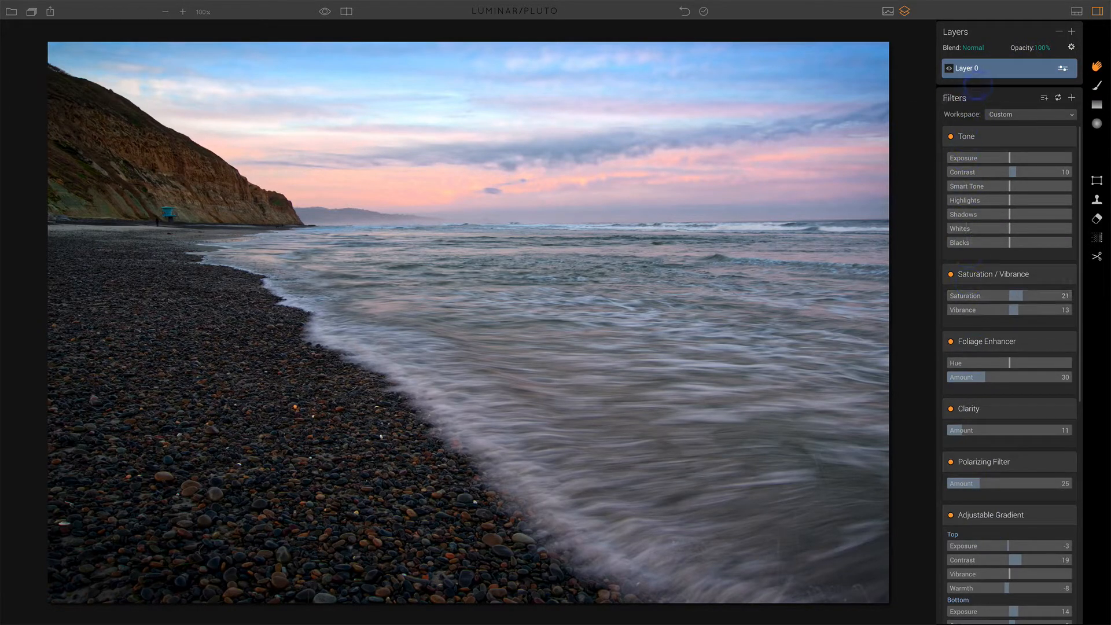
mouse_move(856, 126)
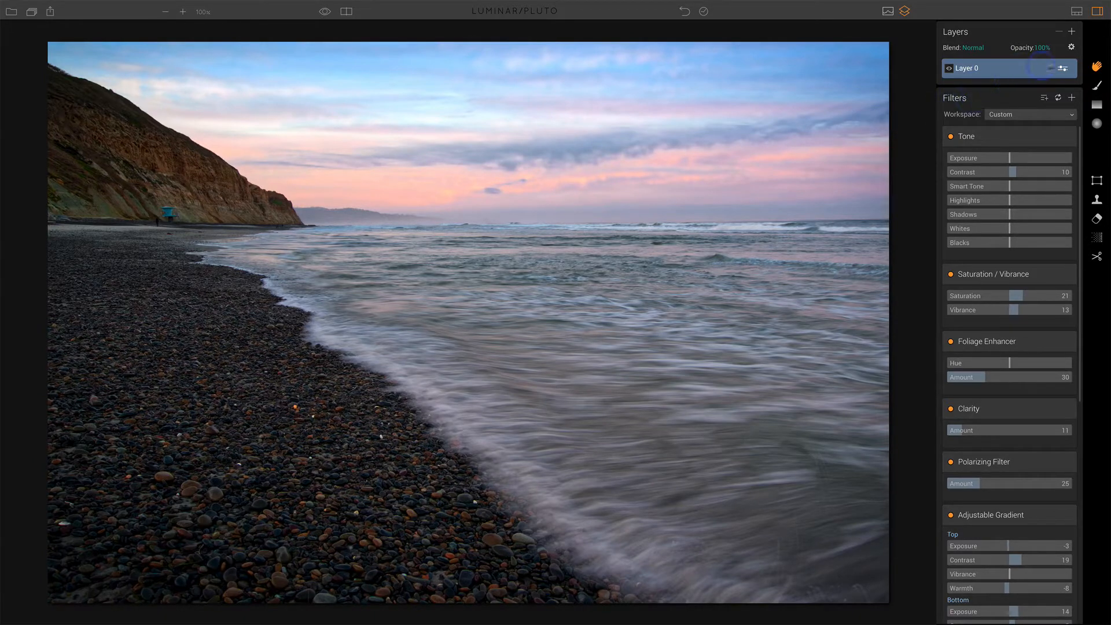
Start a brush mask on Layer 0 and paint strokes over the water and sky.
click(1061, 68)
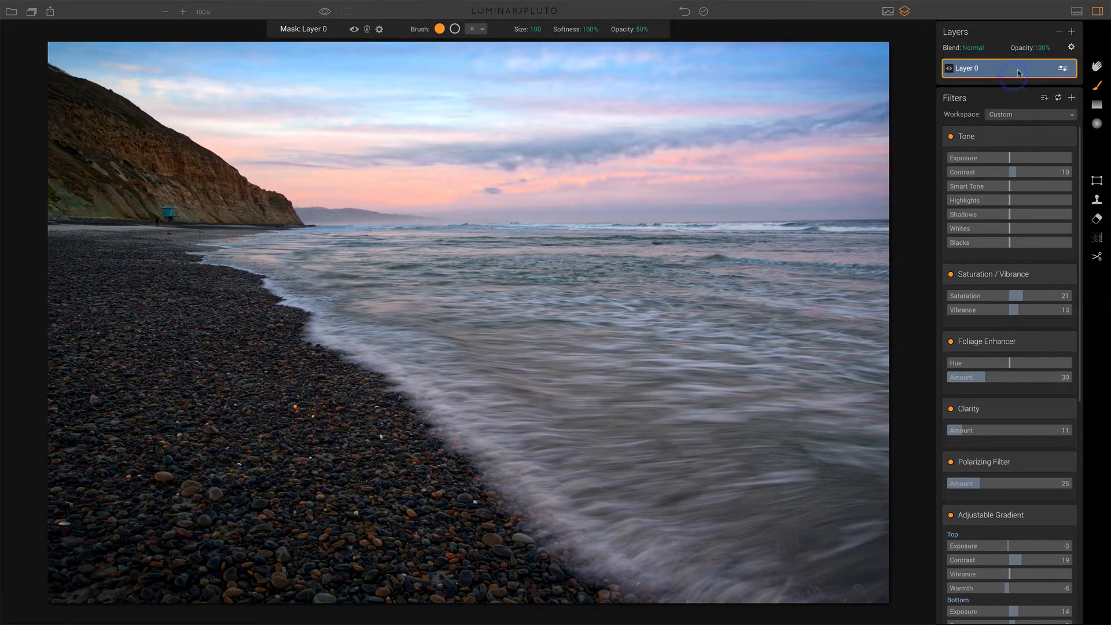
mouse_move(419, 149)
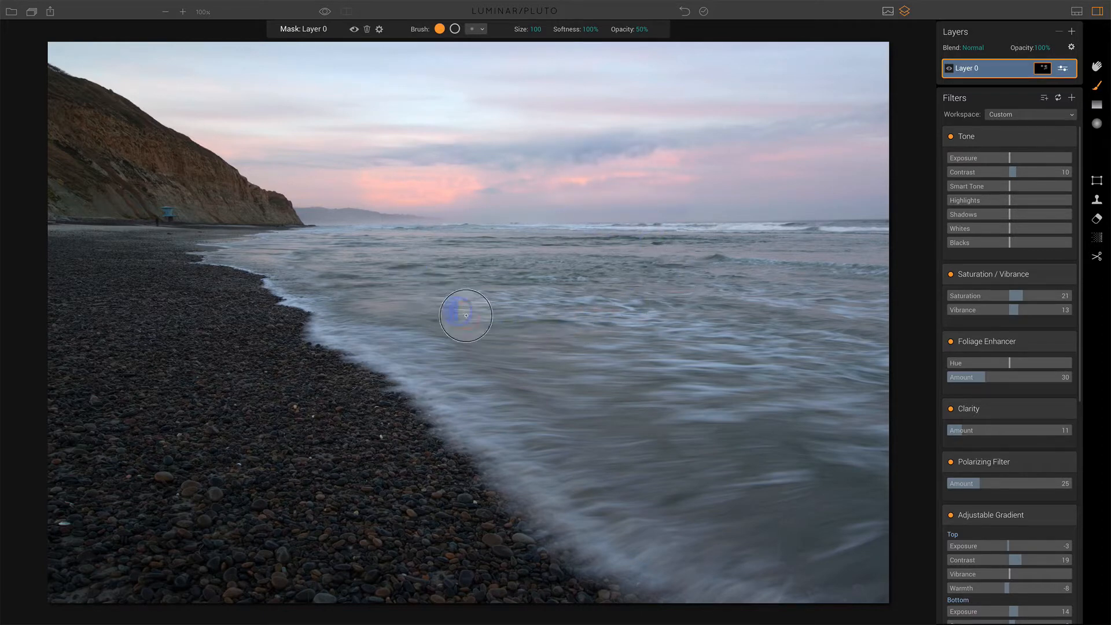
mouse_move(667, 285)
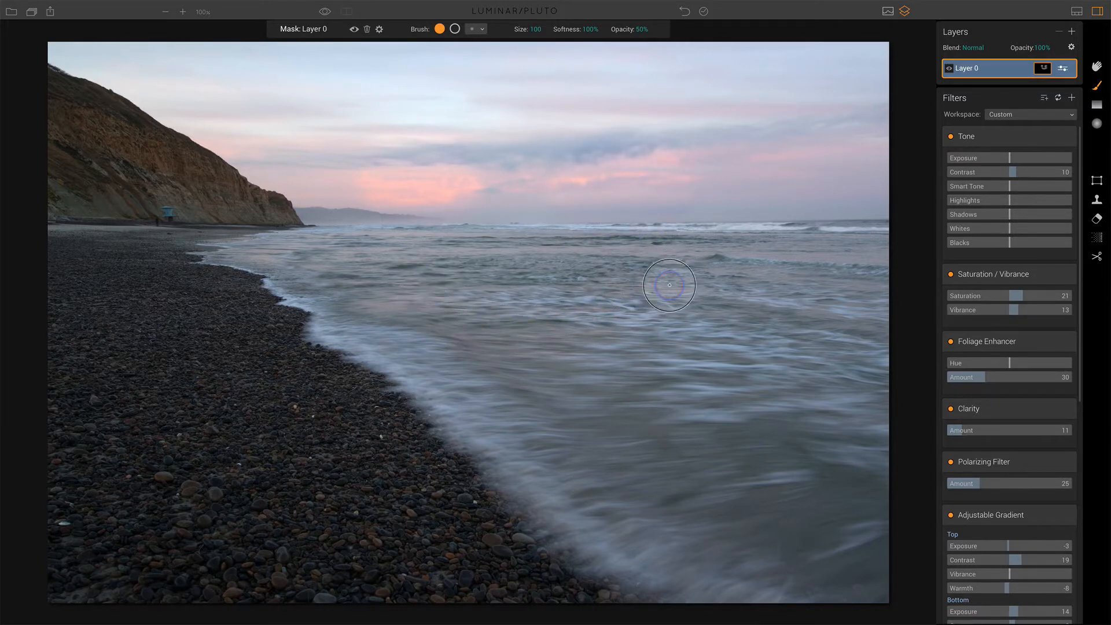
click(354, 29)
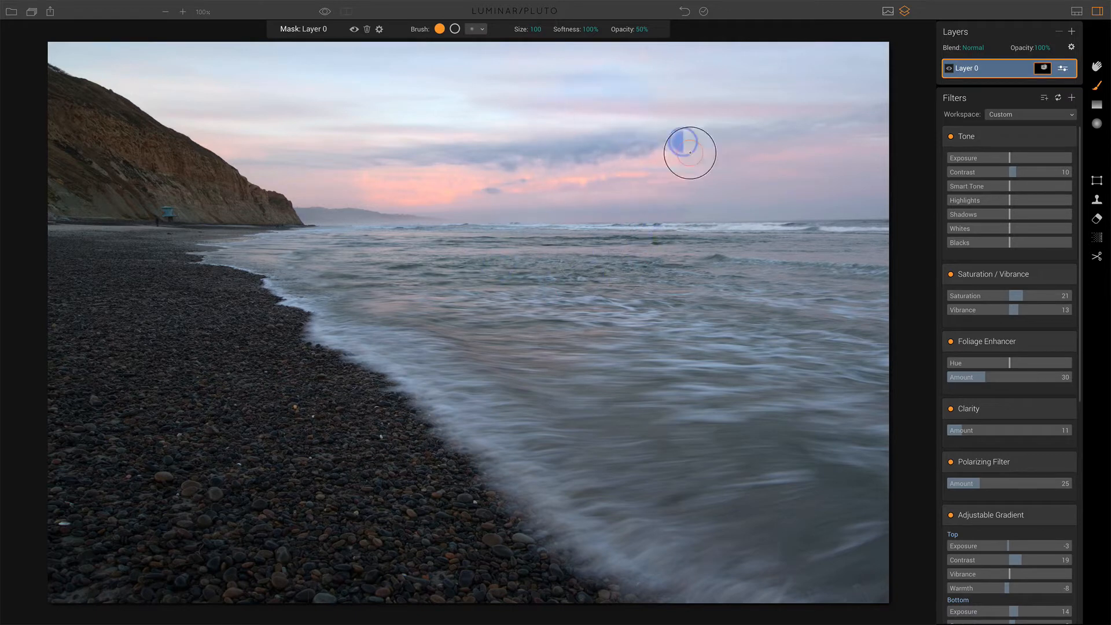
mouse_move(561, 125)
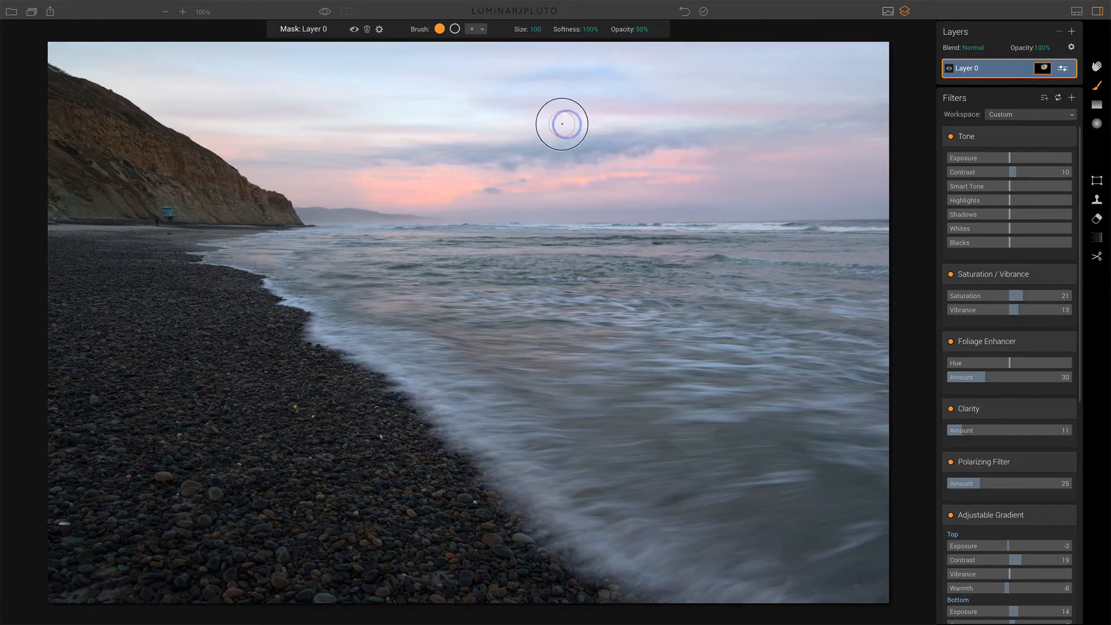
mouse_move(614, 132)
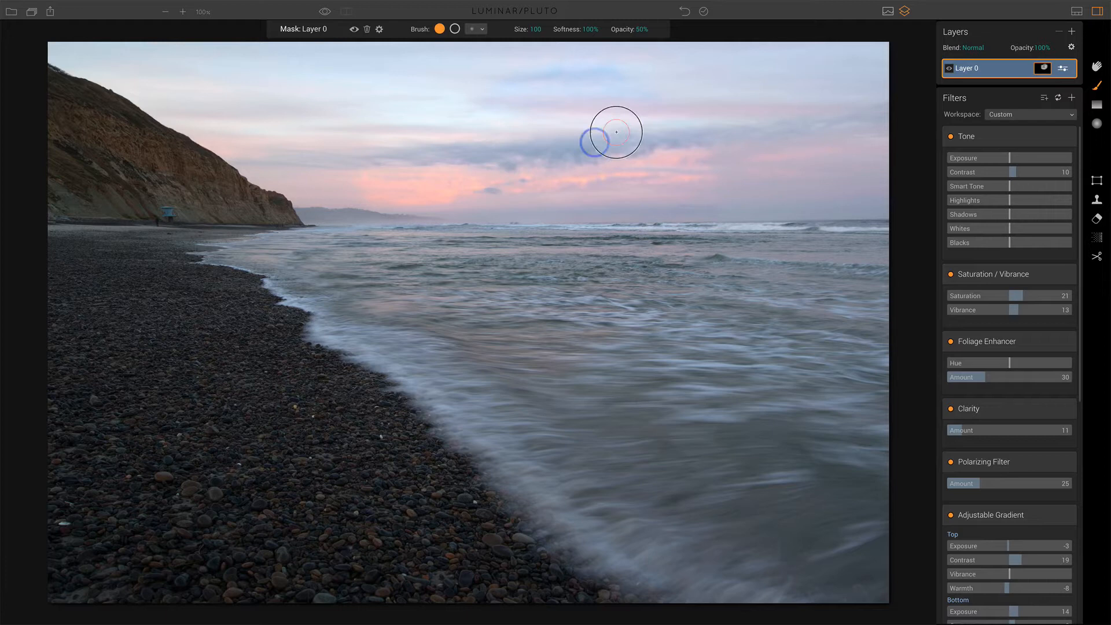
mouse_move(823, 143)
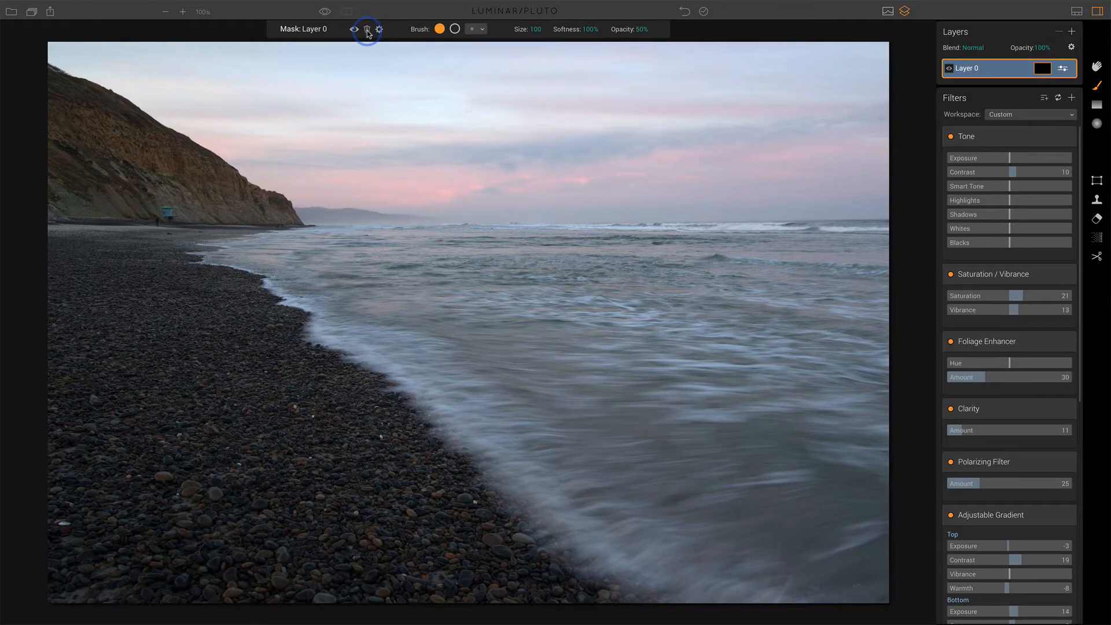
mouse_move(1094, 67)
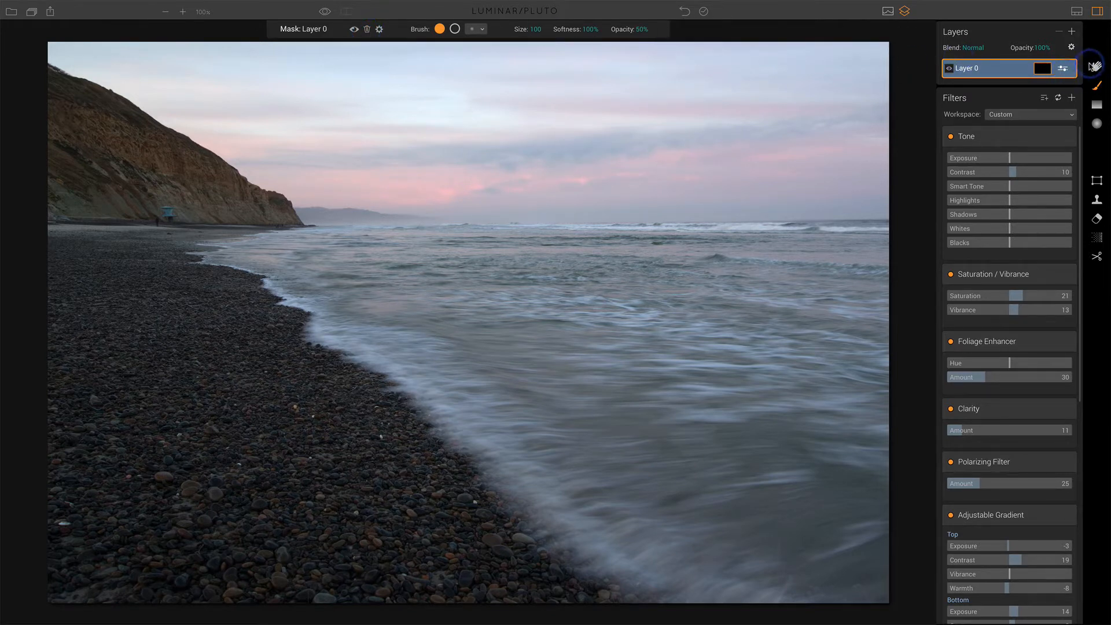
Leave mask painting and delete the Layer 0 mask so its filters apply everywhere.
click(1041, 69)
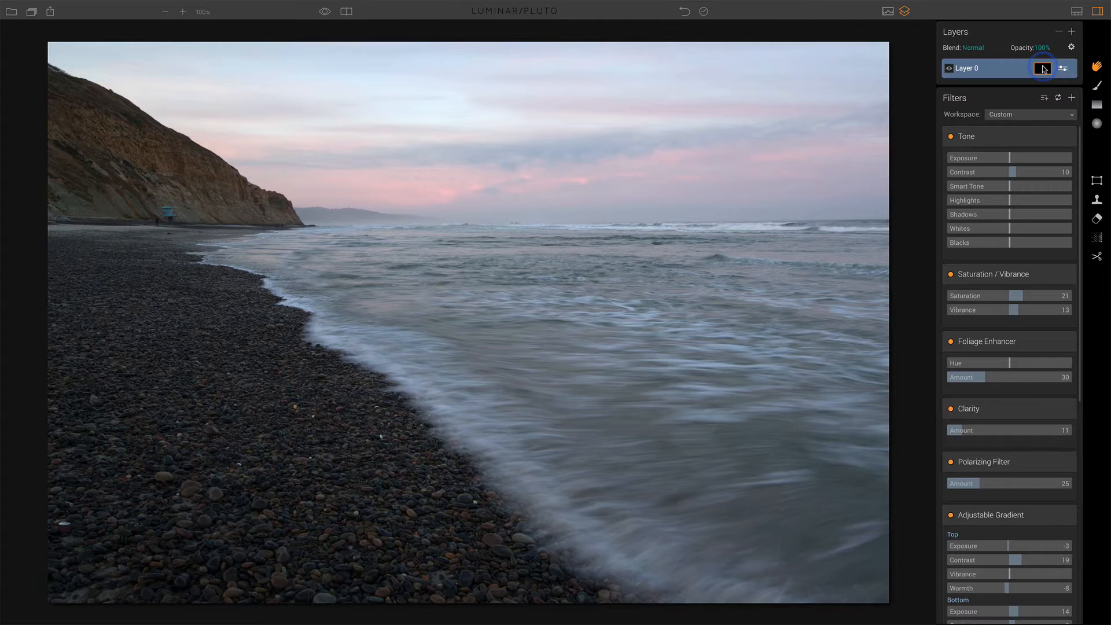
click(1058, 68)
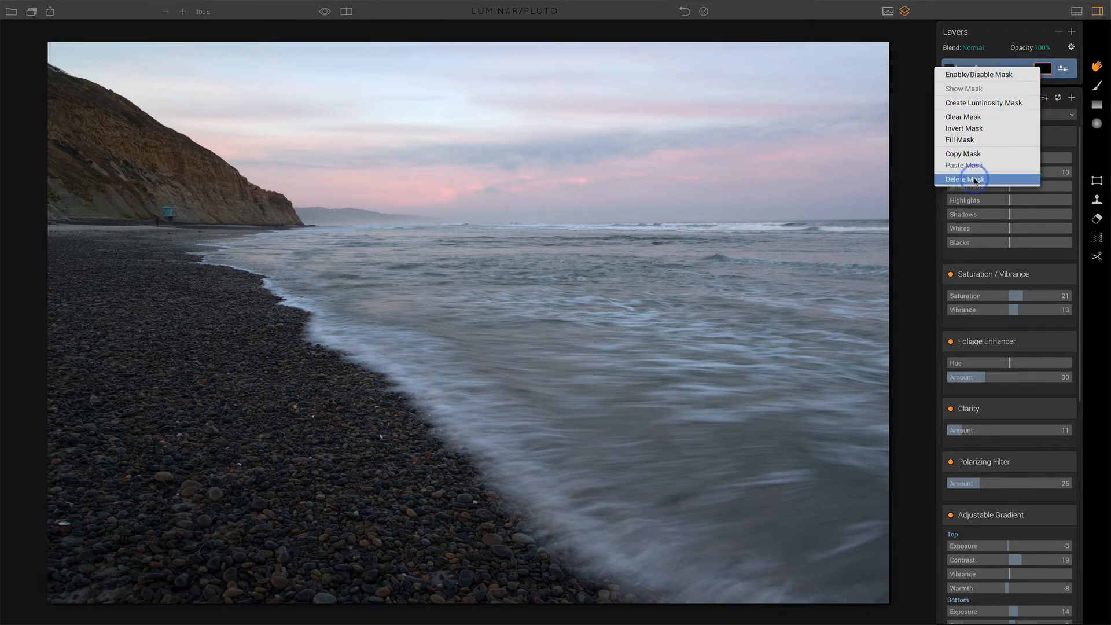
click(965, 179)
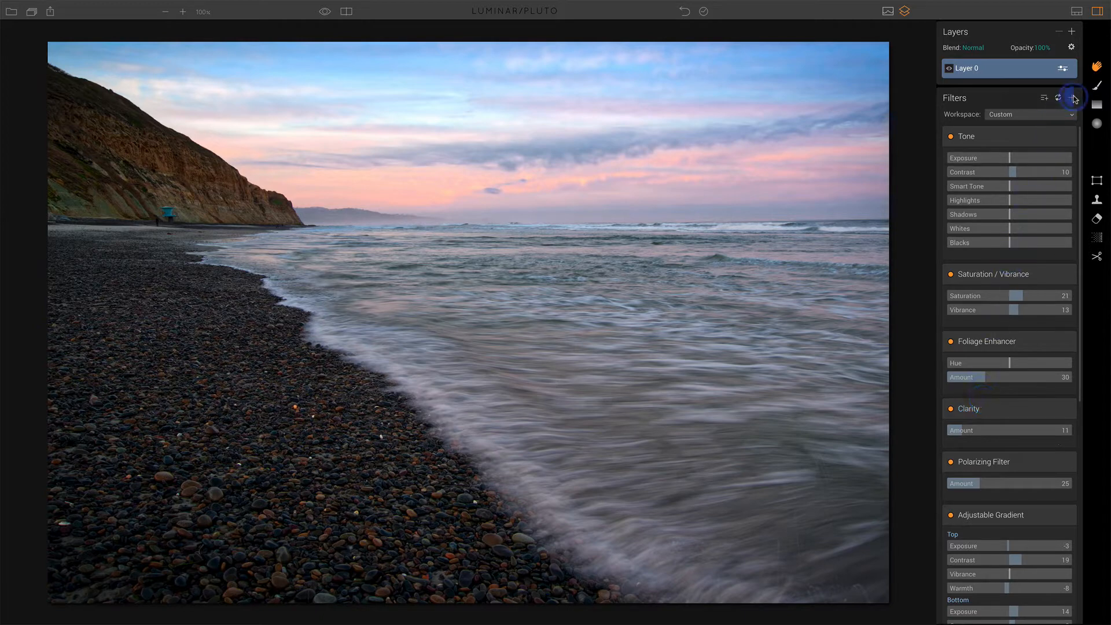
click(1072, 97)
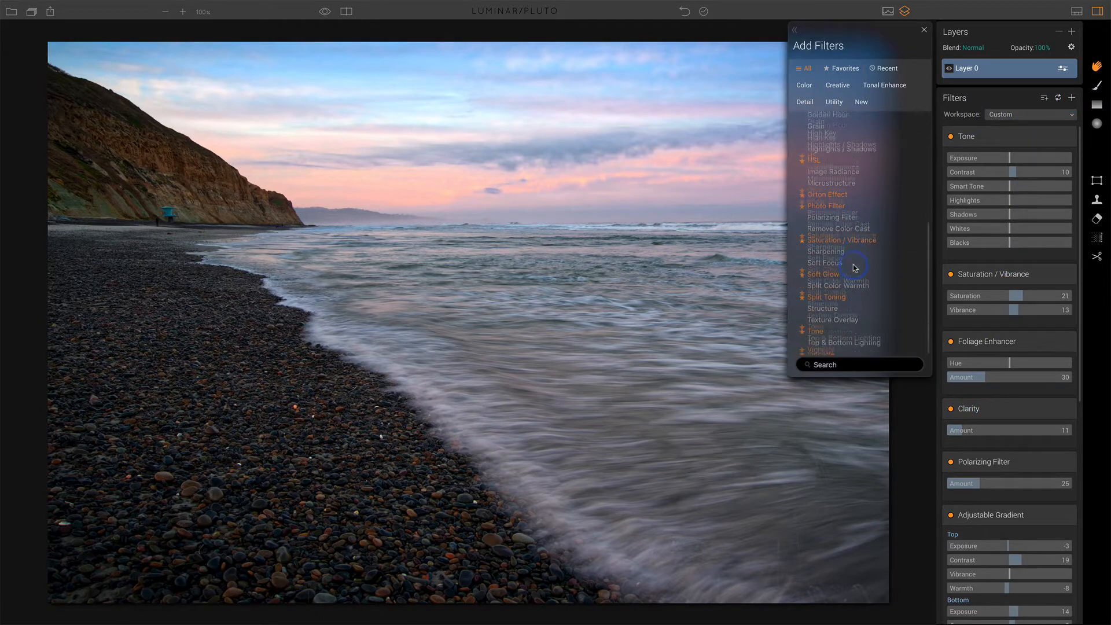
click(923, 30)
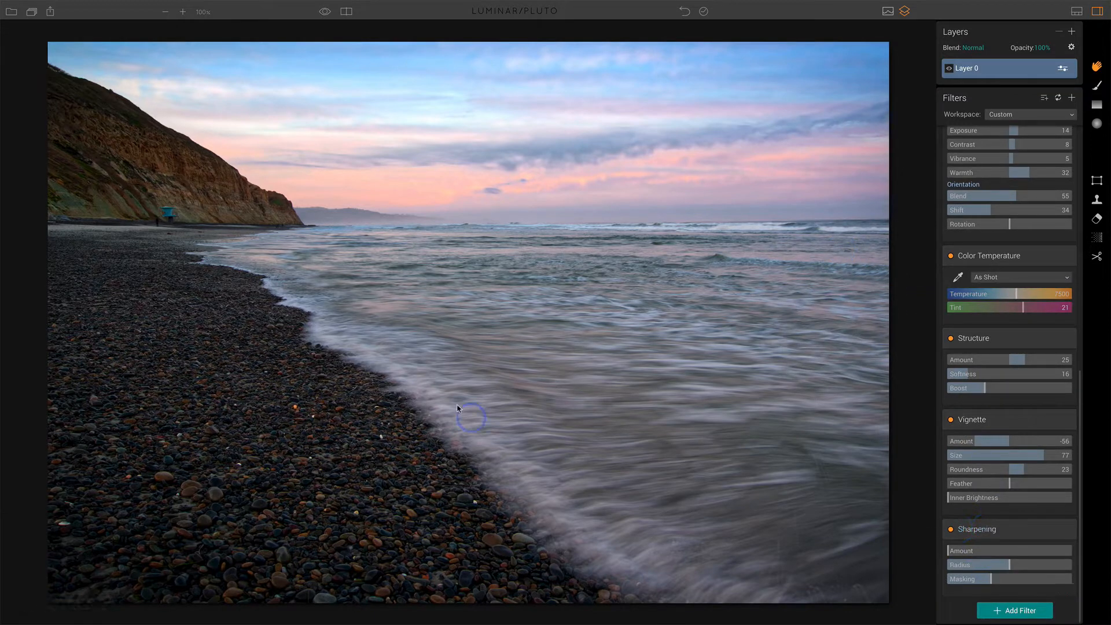
mouse_move(928, 436)
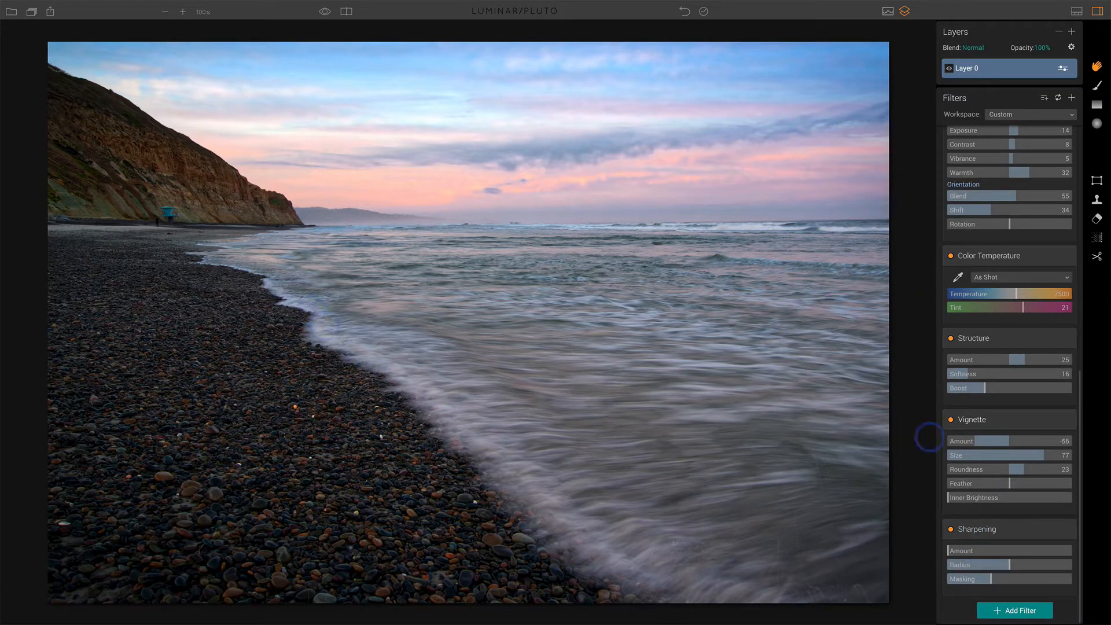
Enter masking for the Sharpening filter and clear its existing mask.
click(1097, 84)
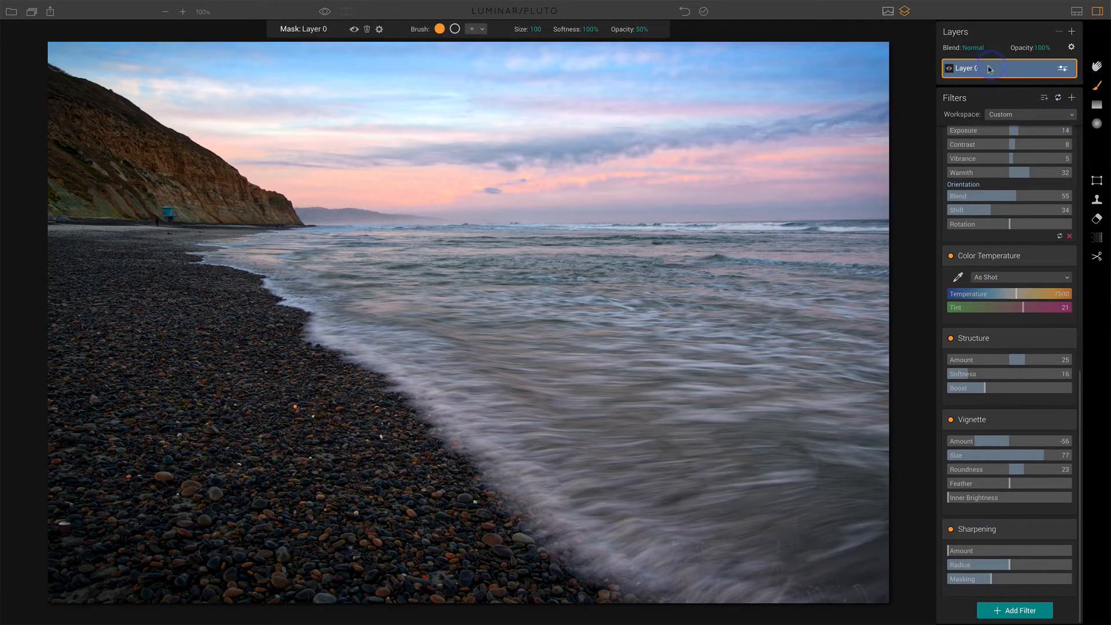
mouse_move(970, 401)
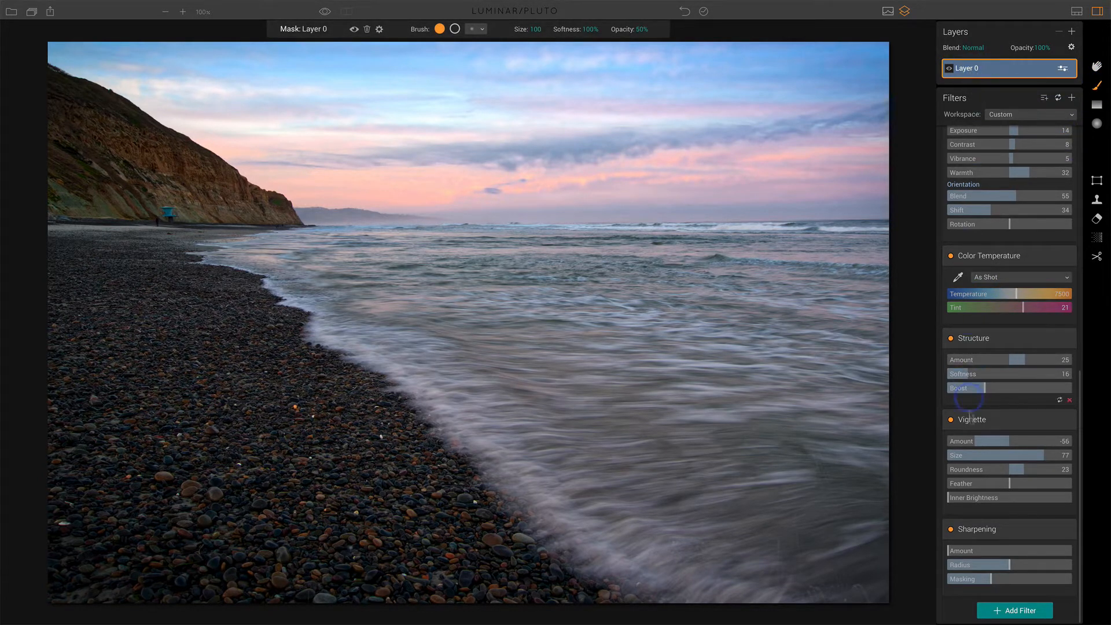
click(977, 529)
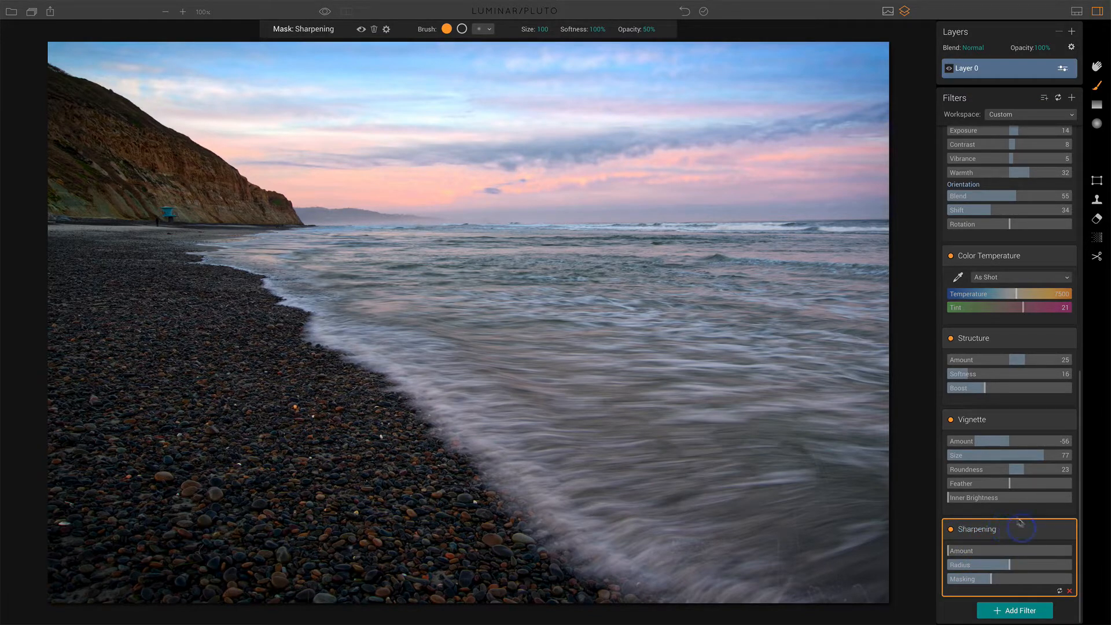
mouse_move(822, 393)
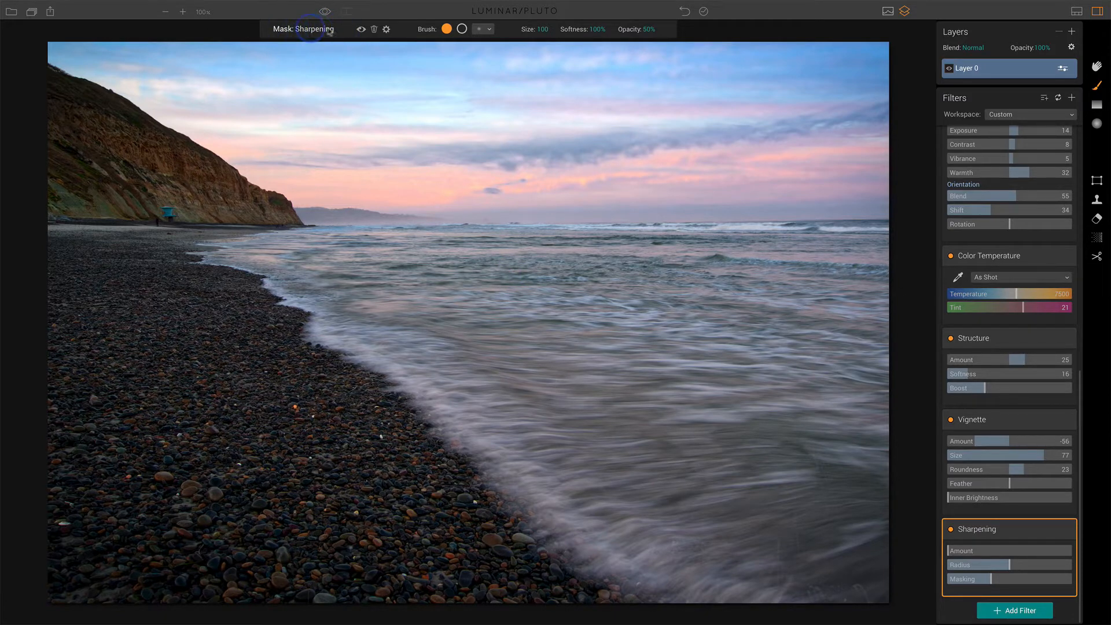
mouse_move(327, 78)
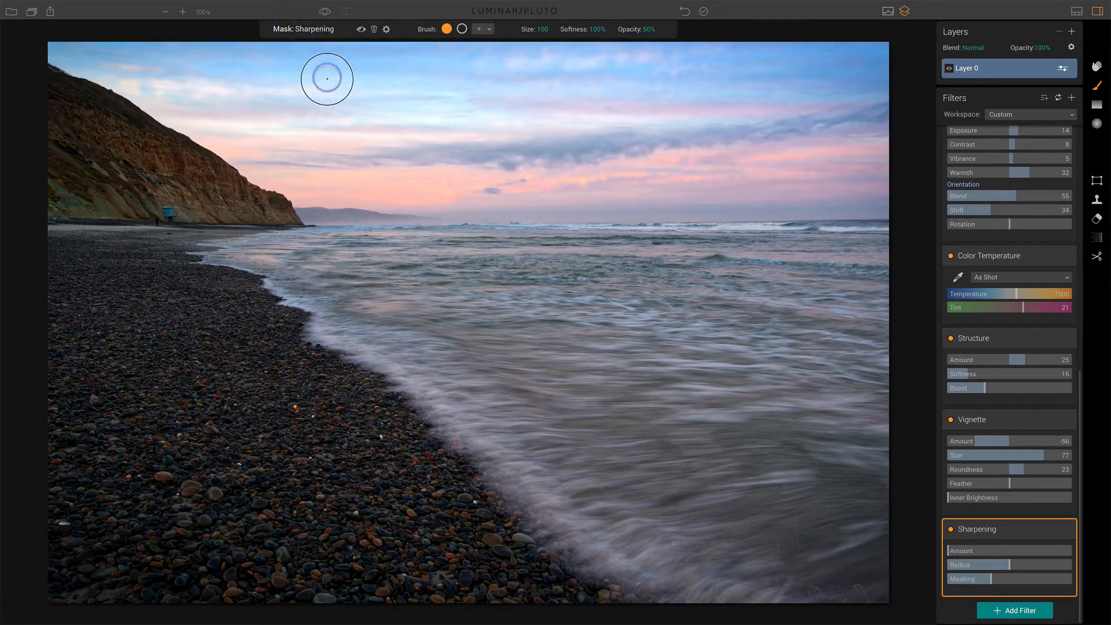
mouse_move(327, 113)
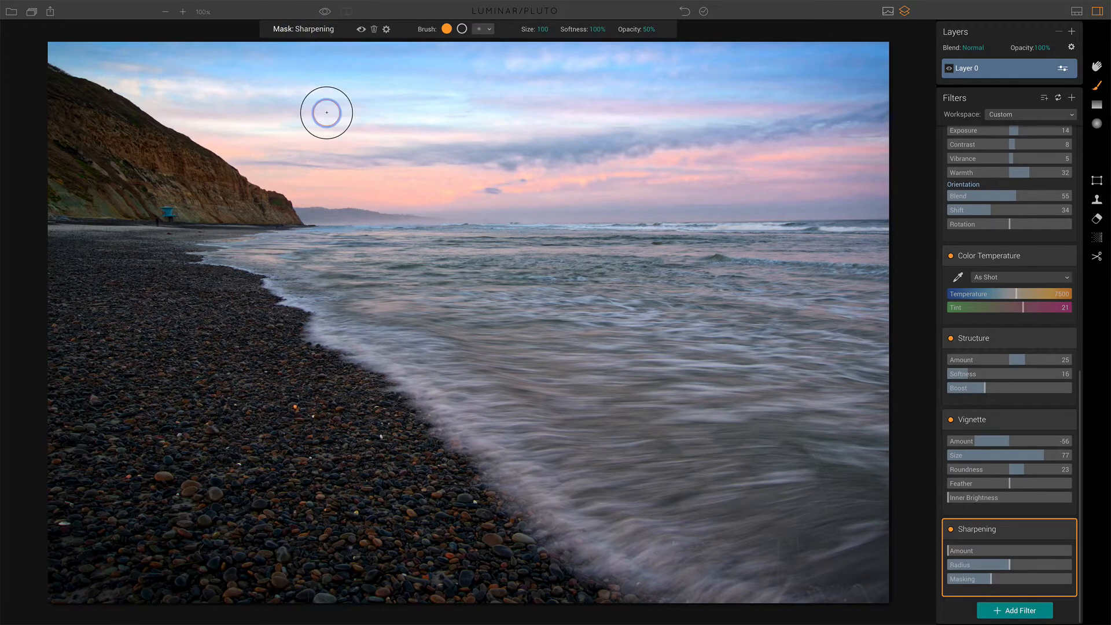
mouse_move(393, 128)
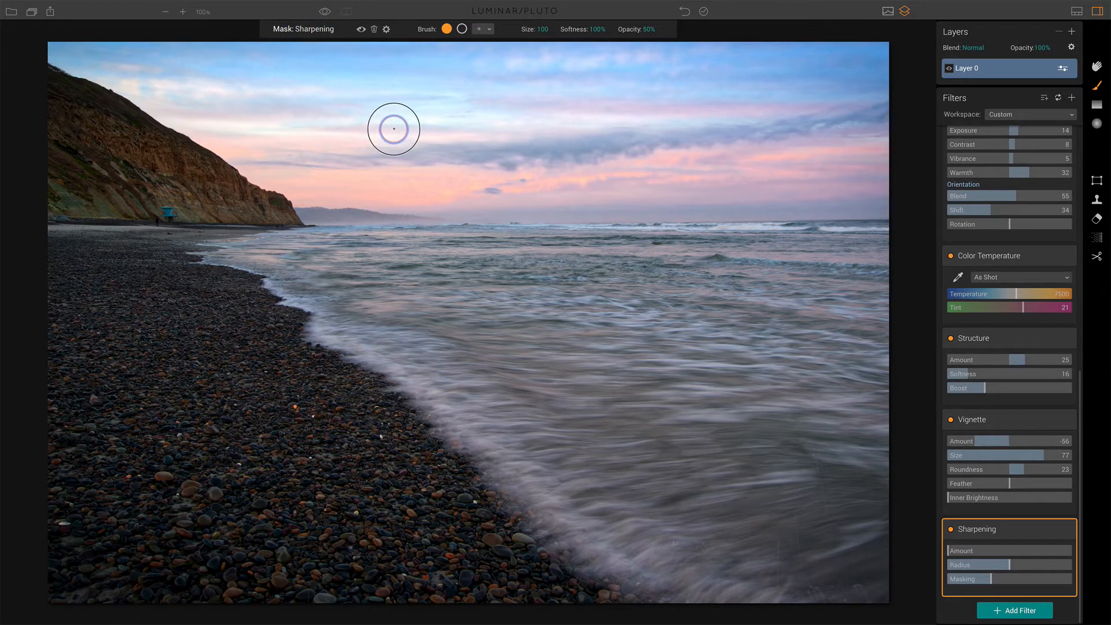
click(374, 29)
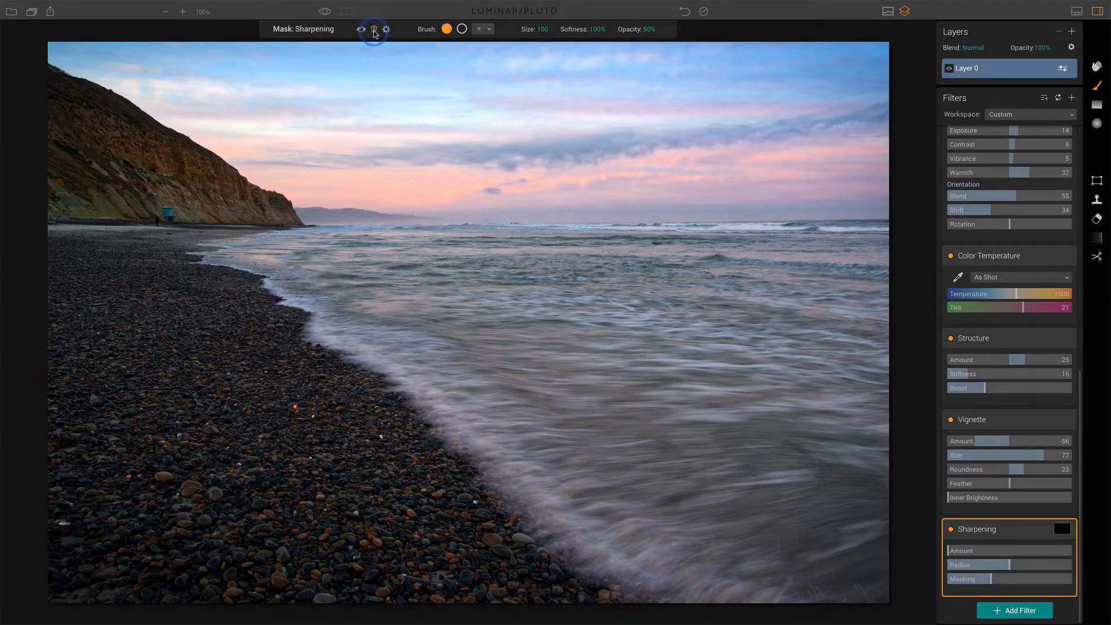
mouse_move(907, 520)
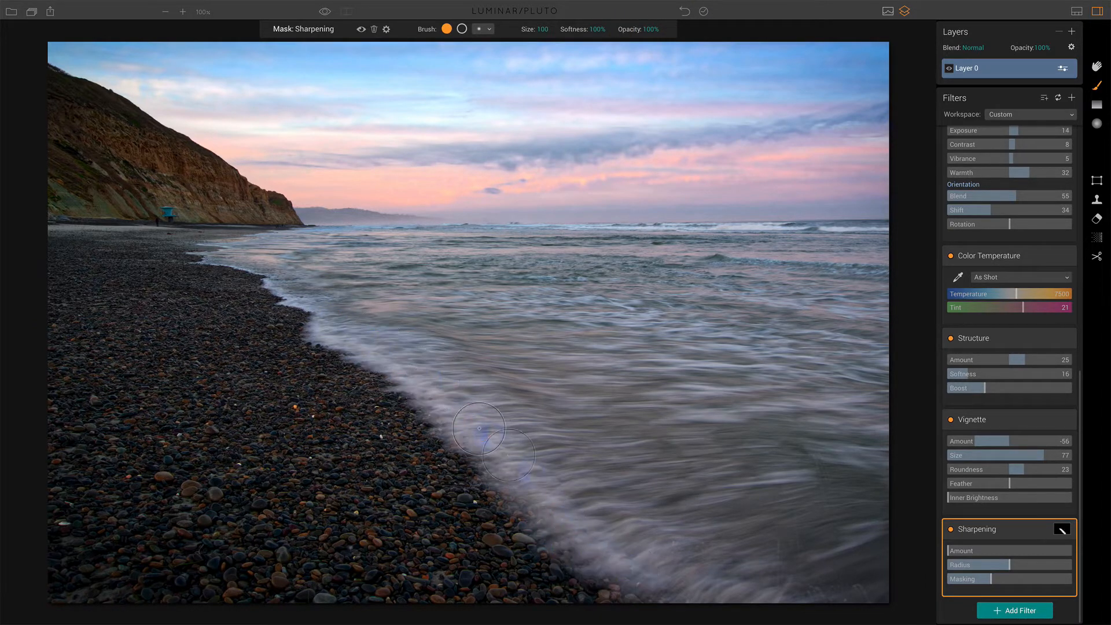
mouse_move(615, 567)
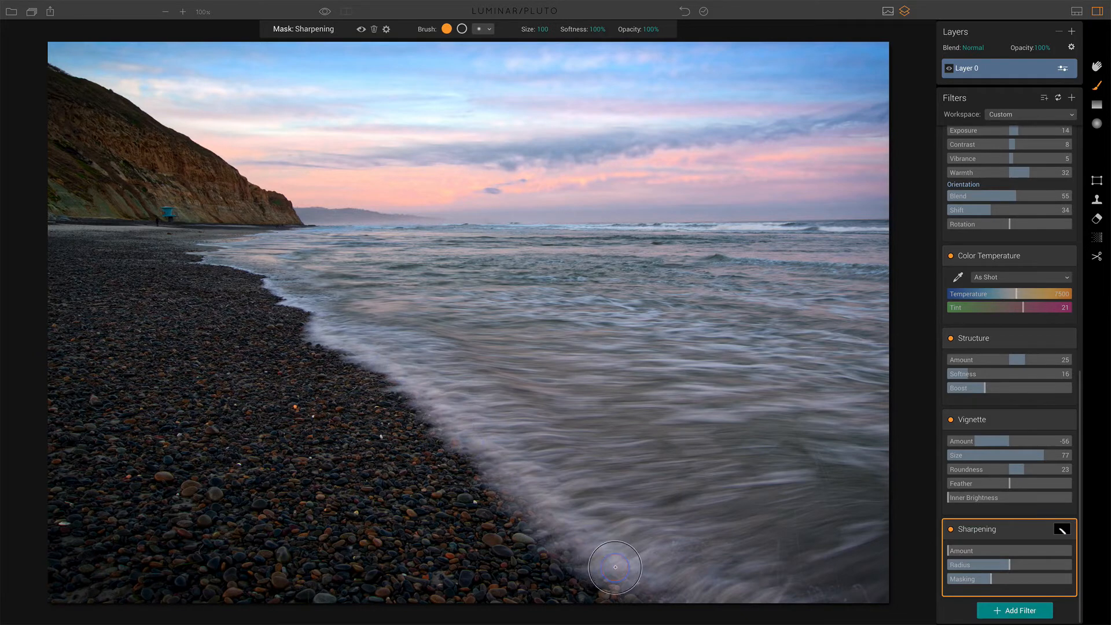
mouse_move(1058, 531)
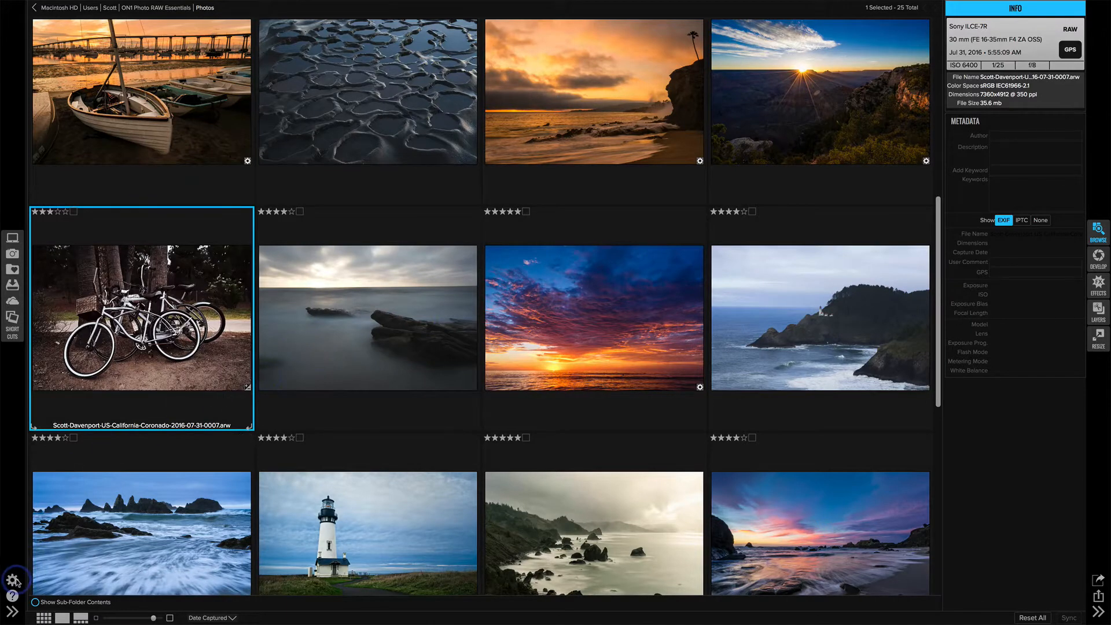
View the Preferences window's General, Files and System (memory and cache) settings.
click(13, 579)
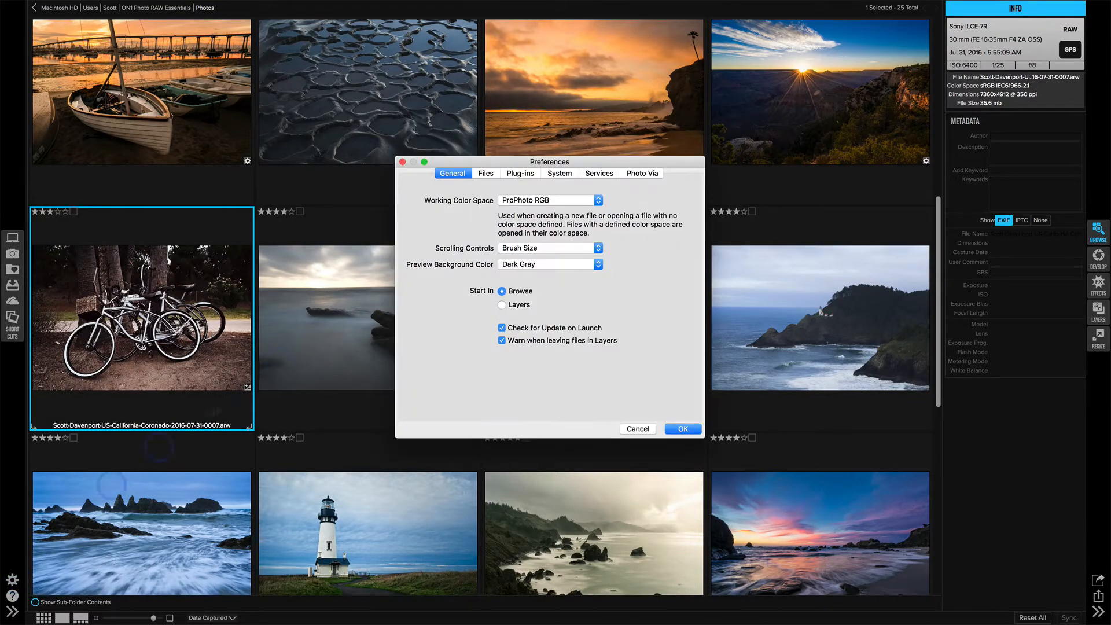
mouse_move(470, 186)
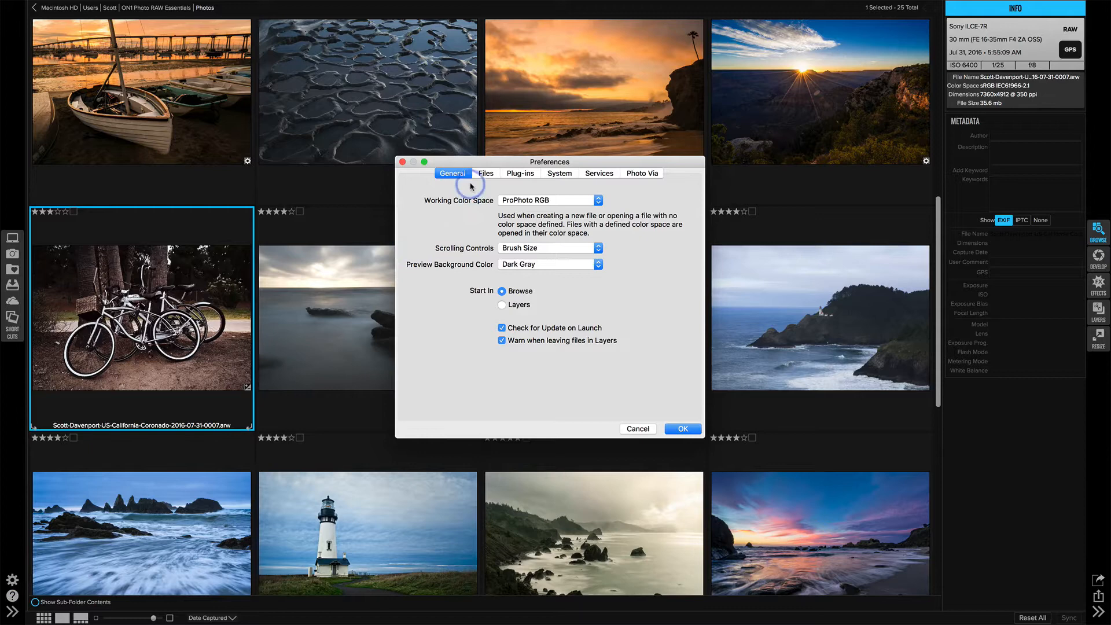
click(484, 172)
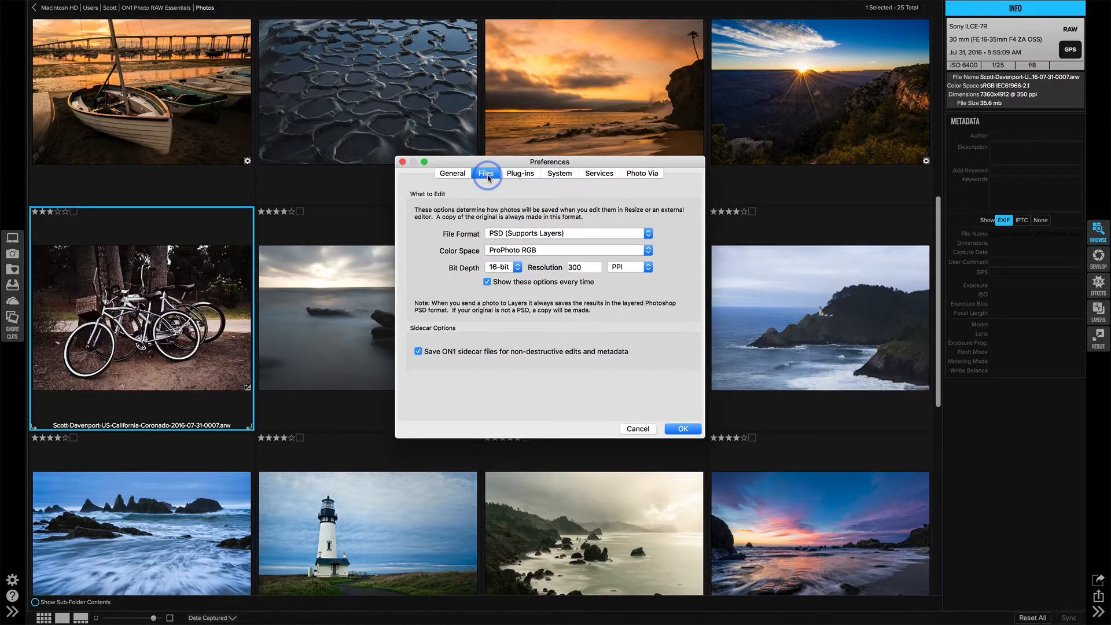
click(558, 172)
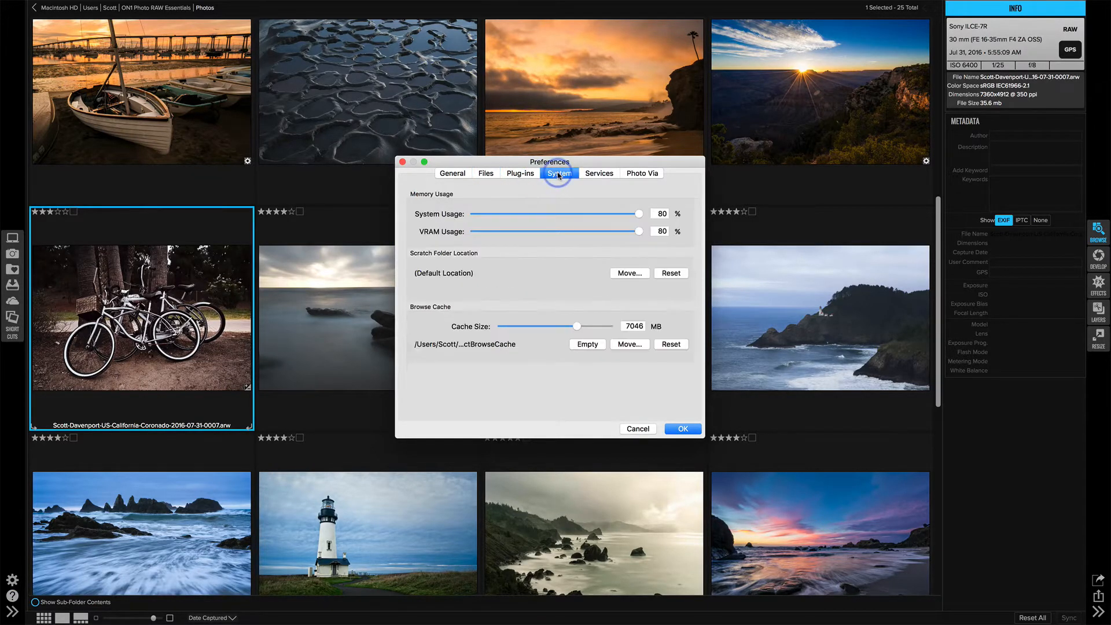
mouse_move(444, 308)
text(10000)
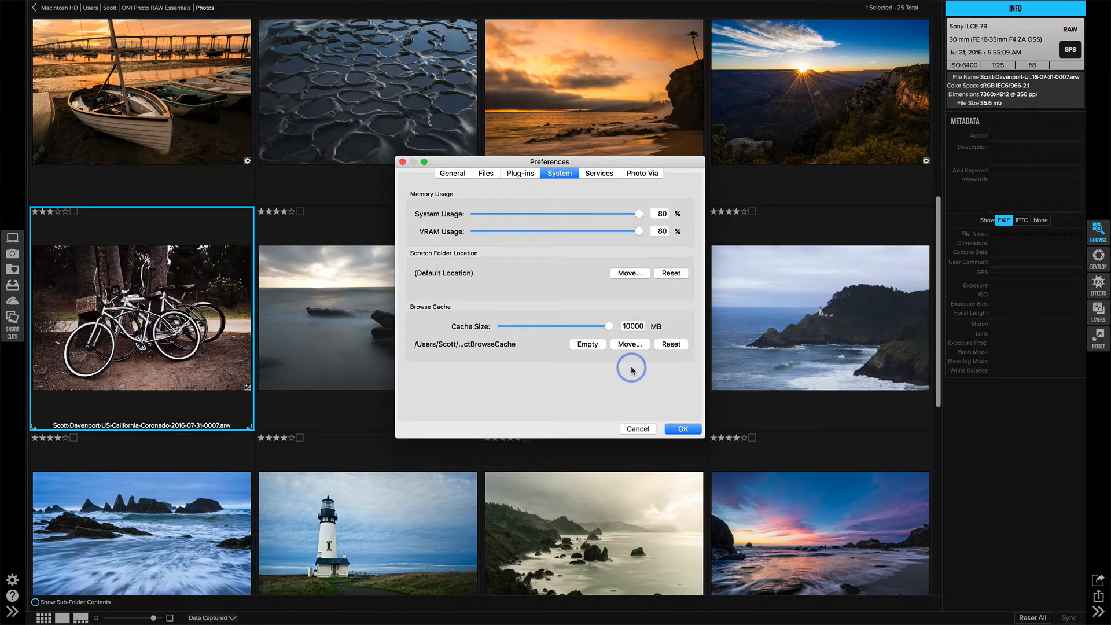
mouse_move(517, 357)
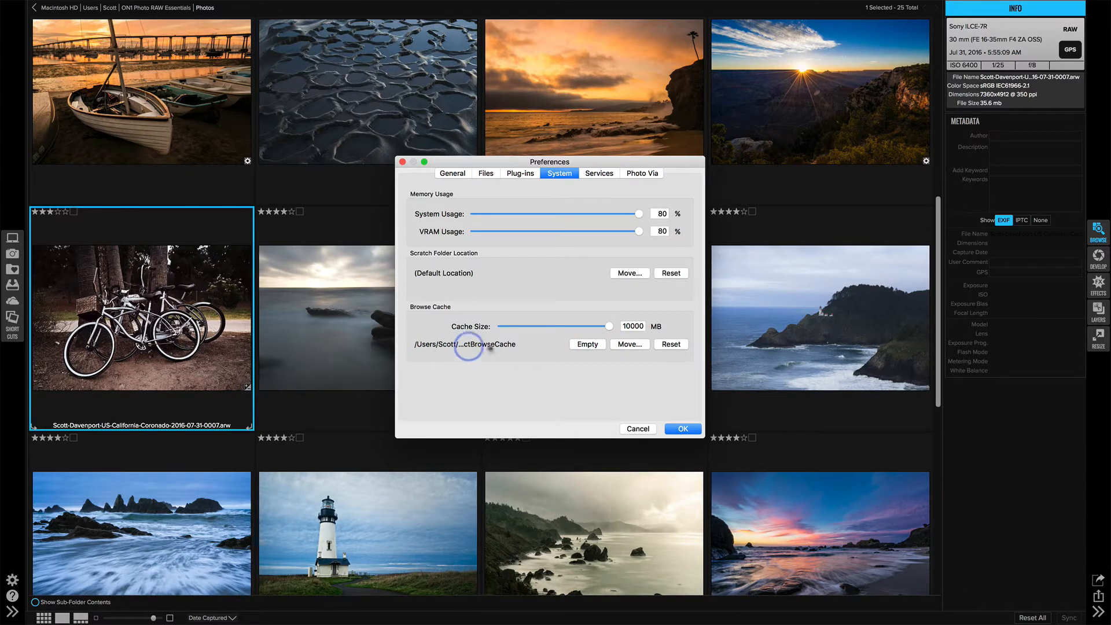
mouse_move(520, 377)
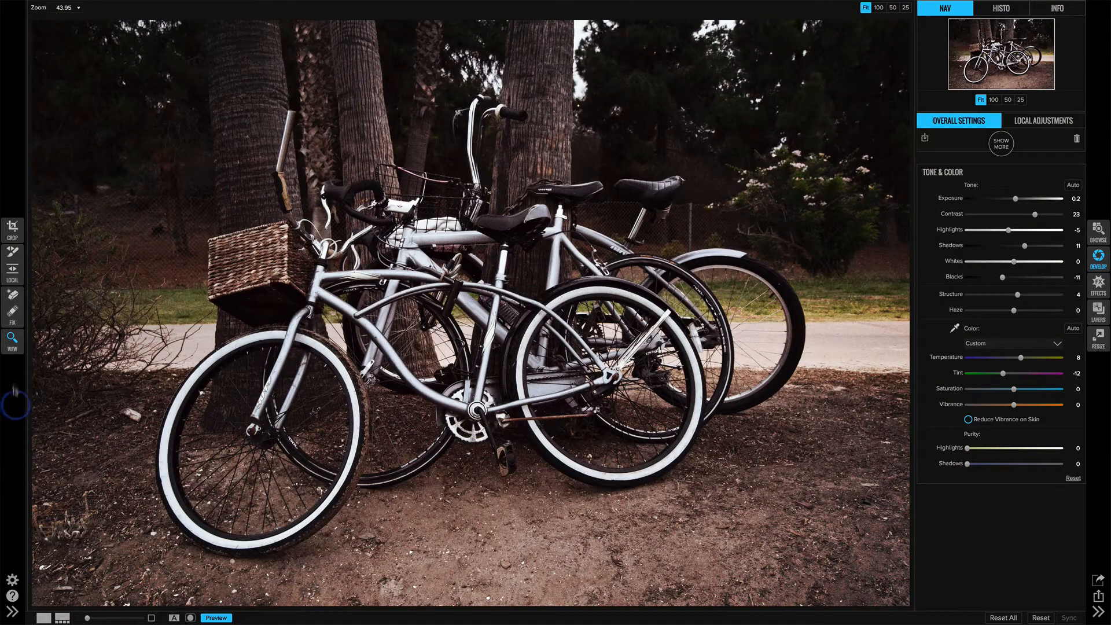
click(12, 298)
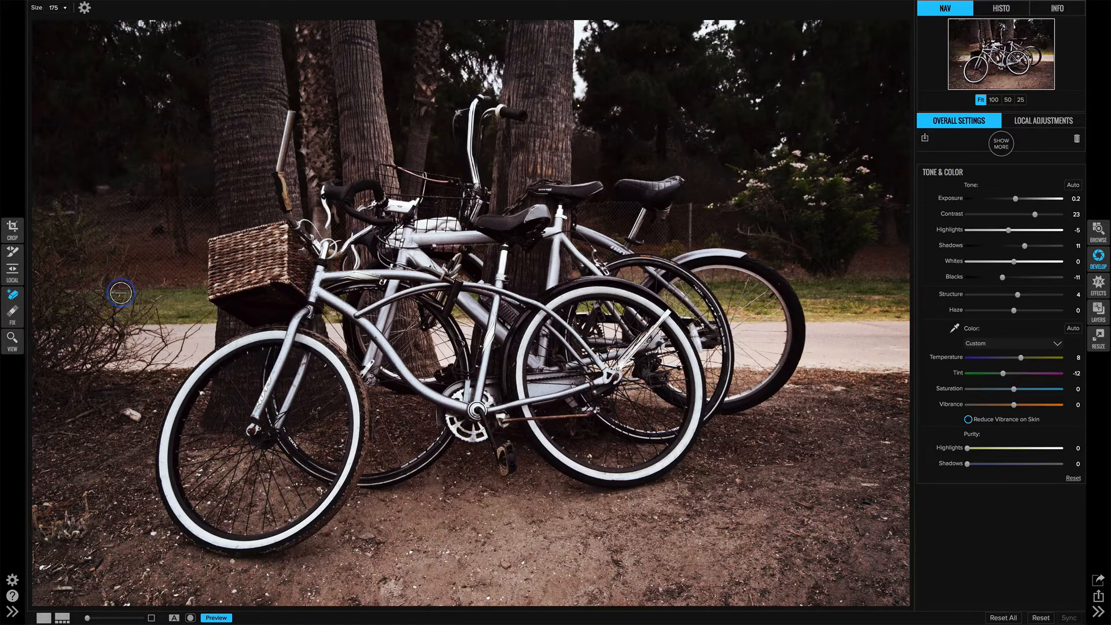
mouse_move(443, 547)
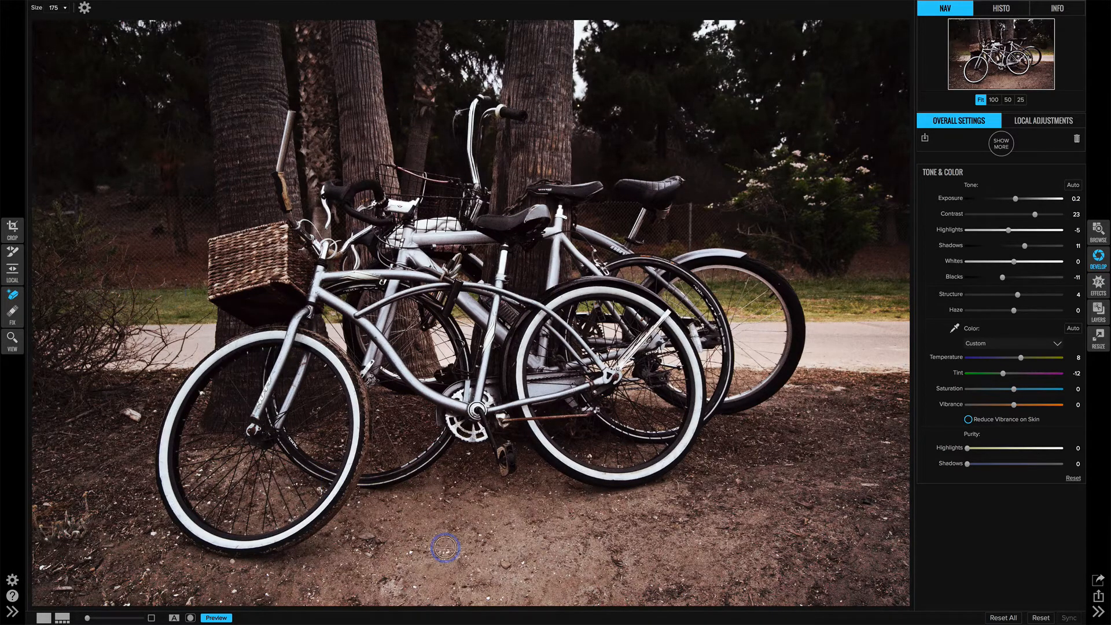
mouse_move(503, 562)
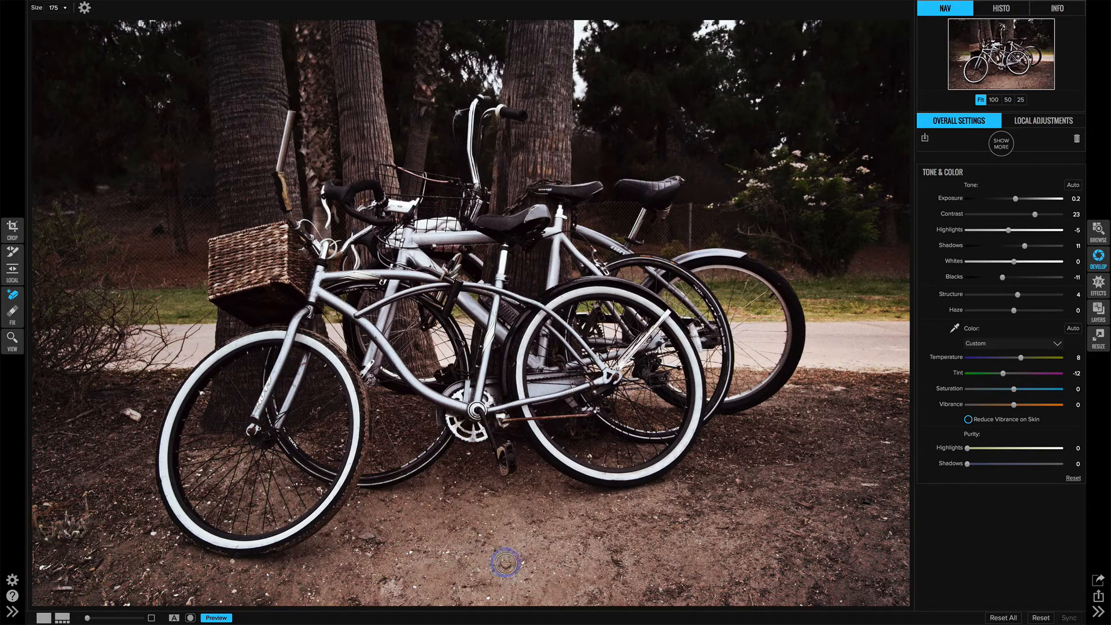
click(503, 564)
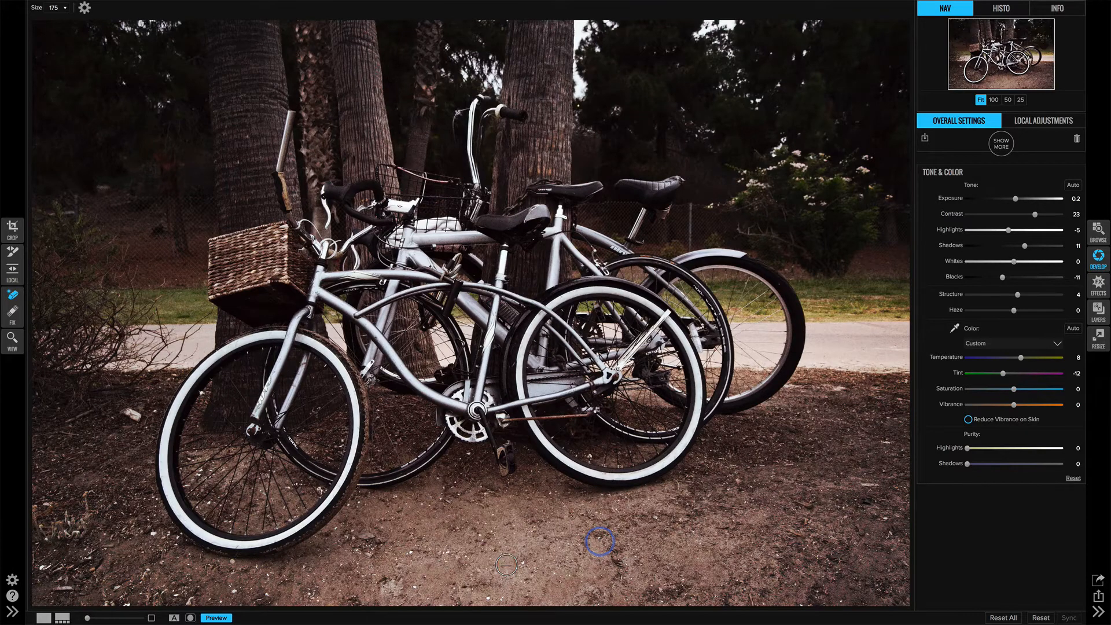
mouse_move(645, 552)
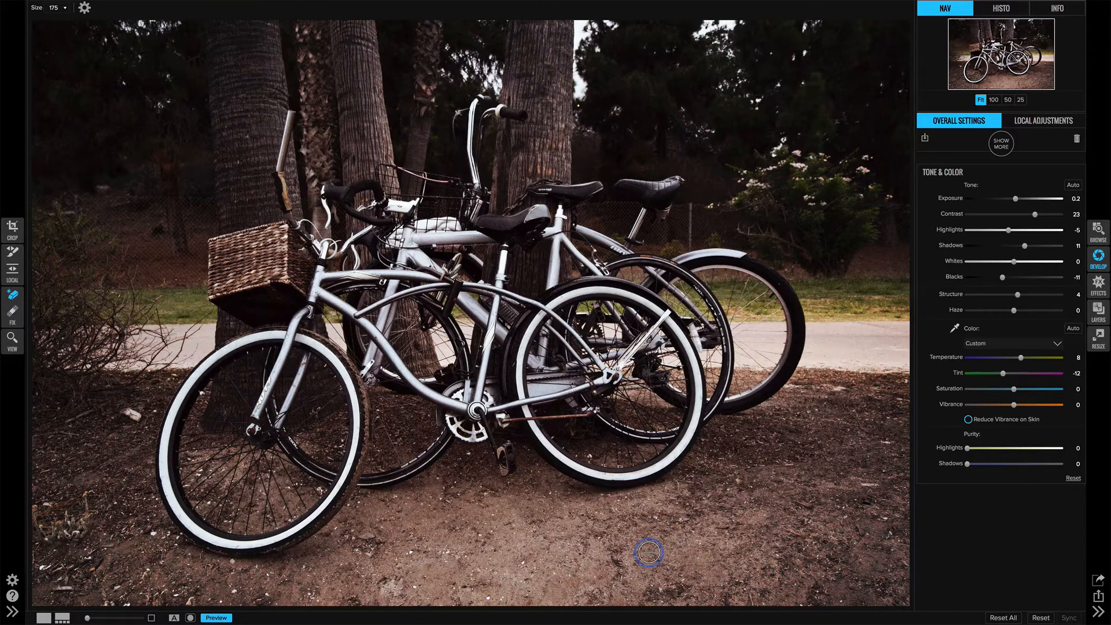
mouse_move(189, 332)
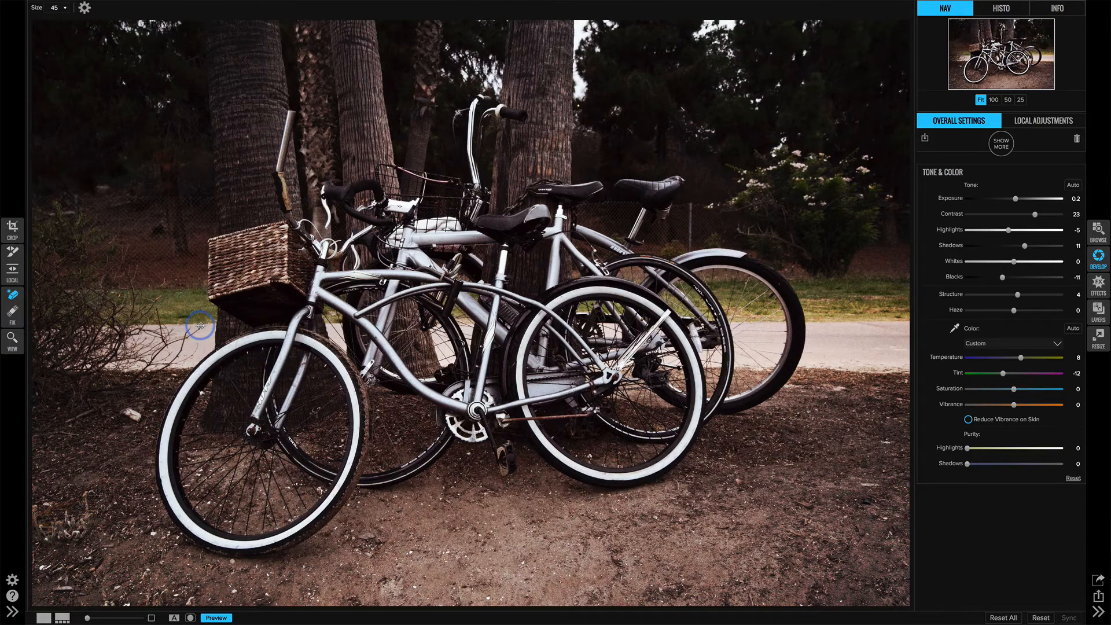
mouse_move(154, 354)
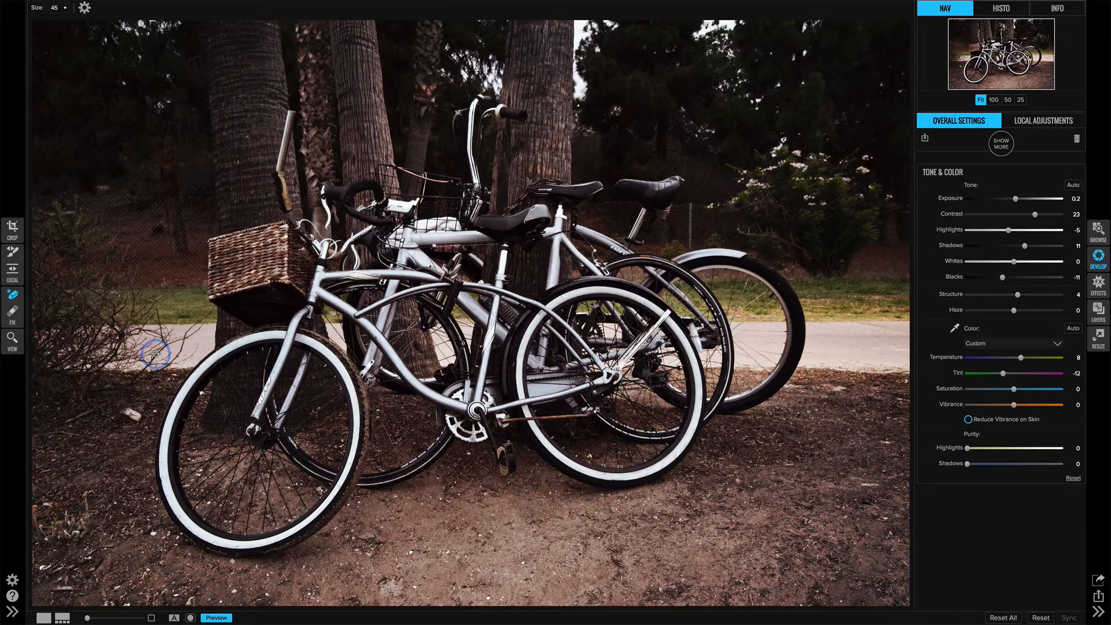
mouse_move(209, 312)
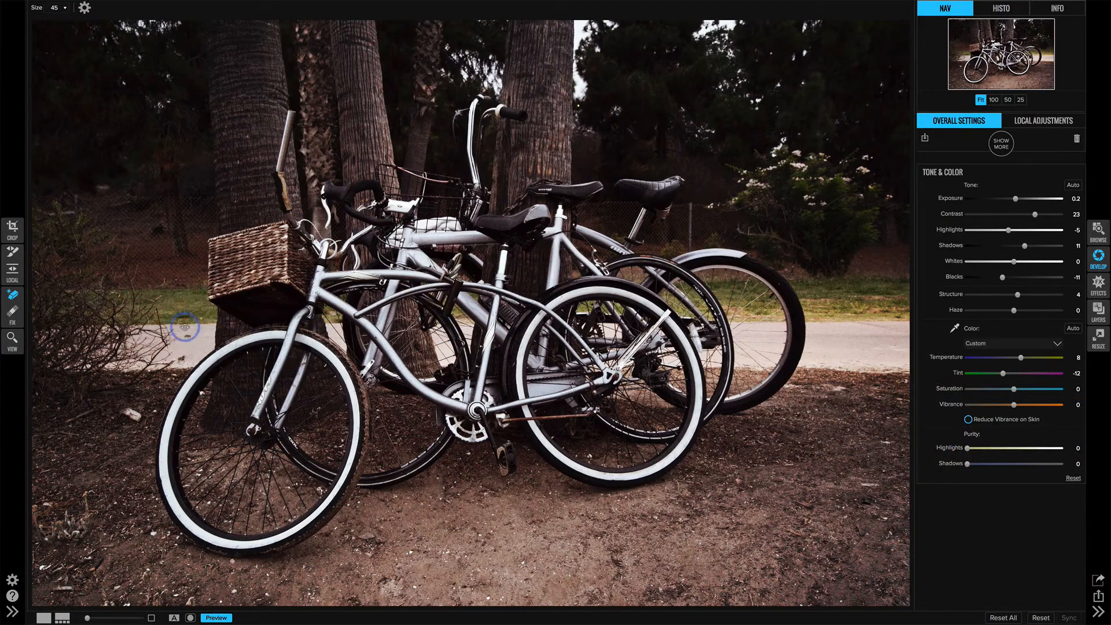
mouse_move(217, 337)
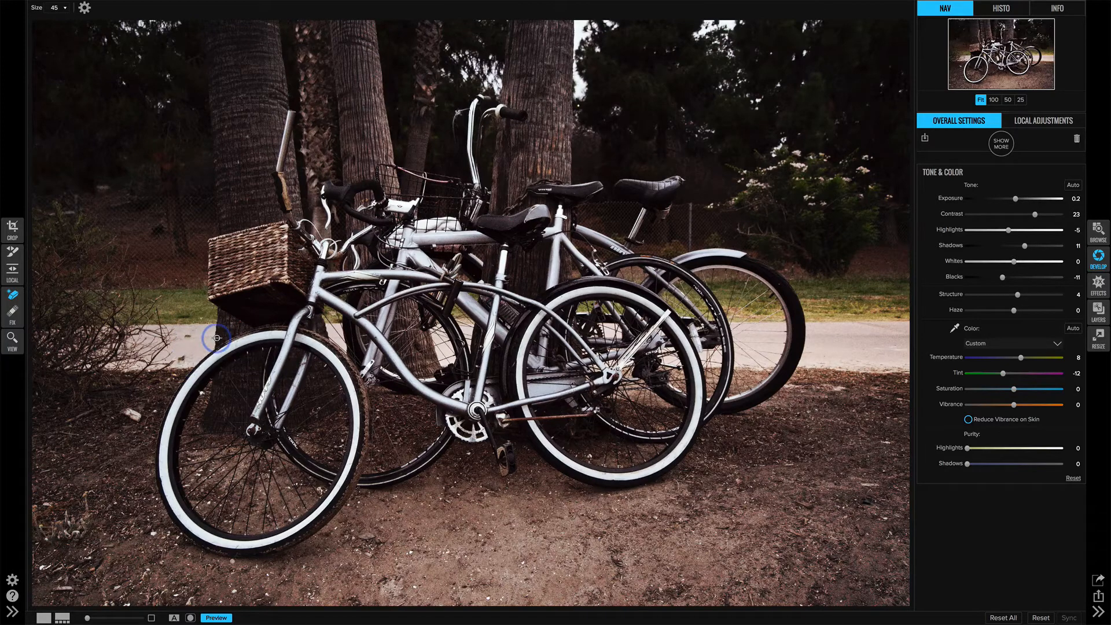
mouse_move(180, 356)
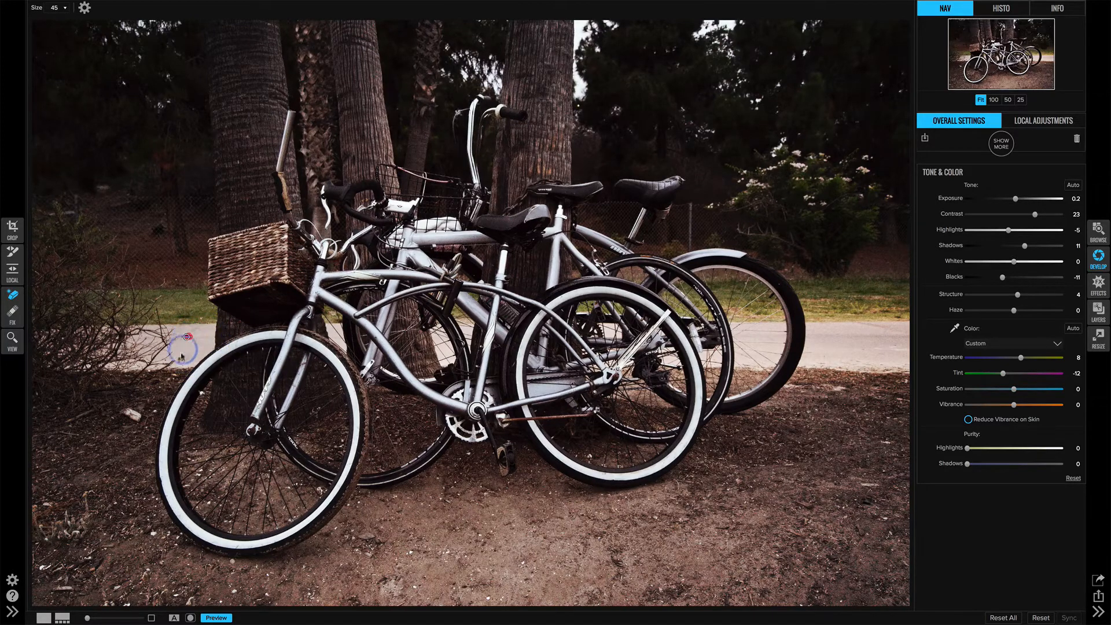